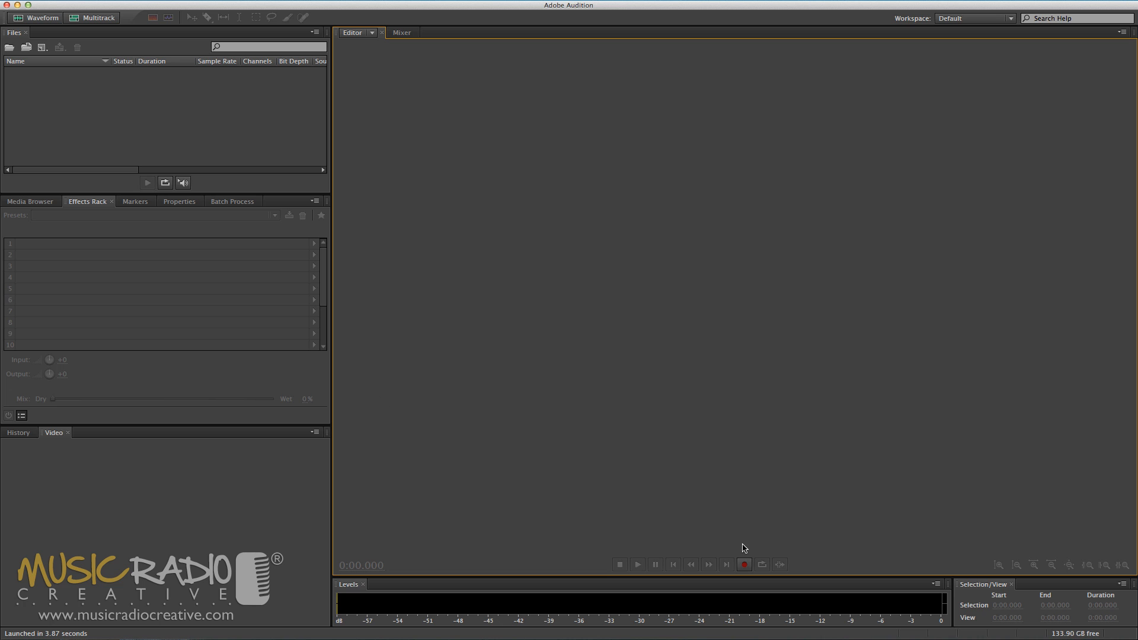
Create Untitled 1 and record a 10.8-second stereo take of the phrase spoken three times
left_click(743, 563)
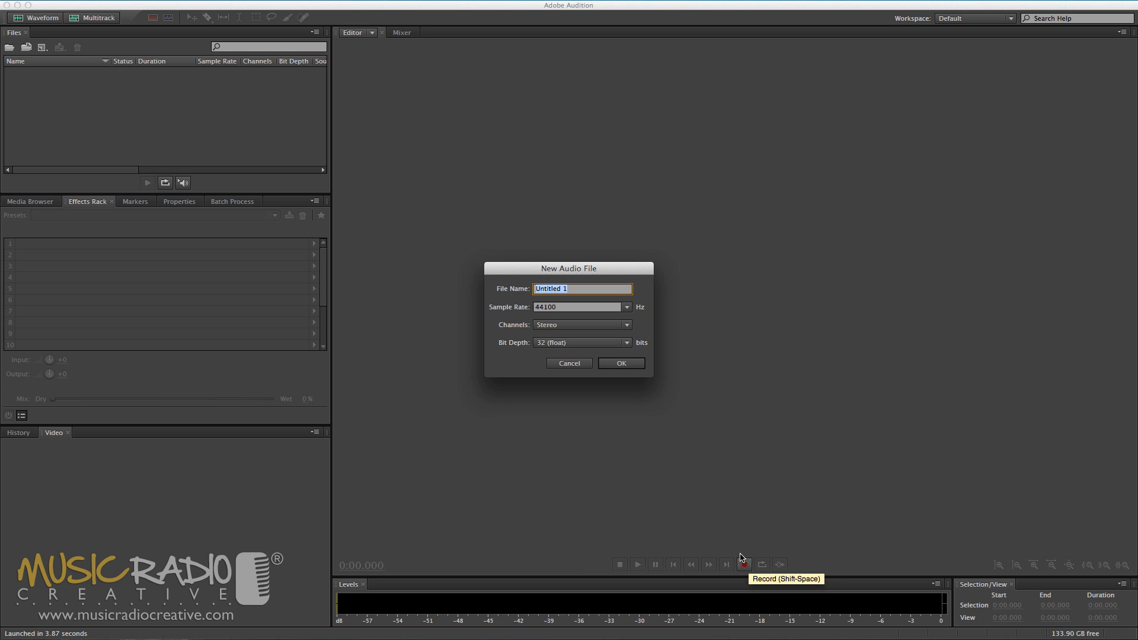
left_click(621, 363)
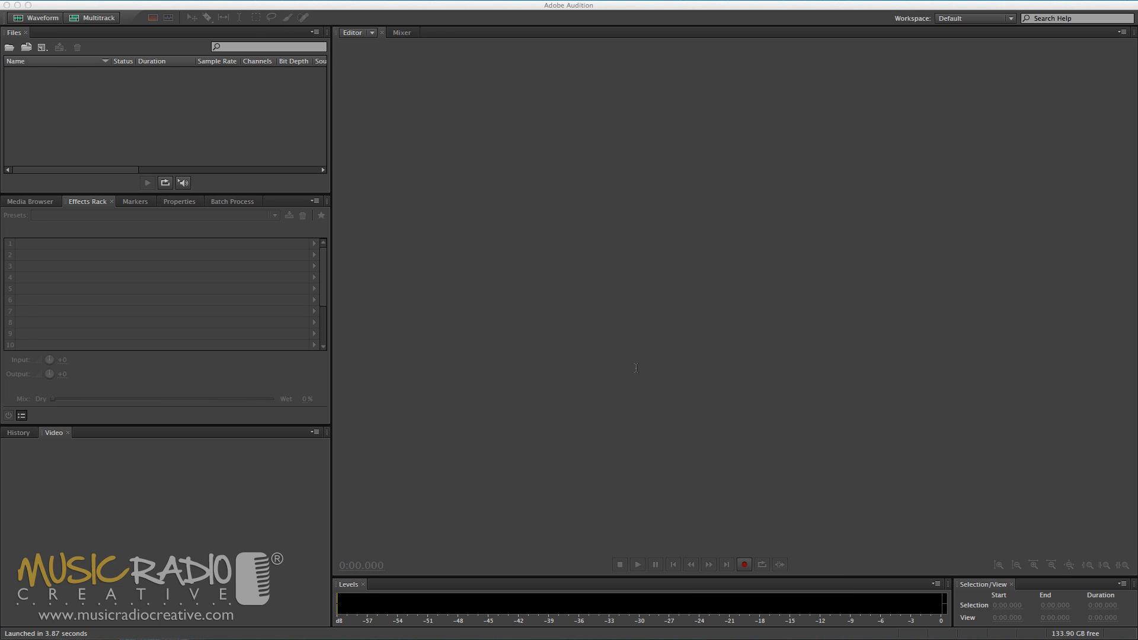
left_click(743, 563)
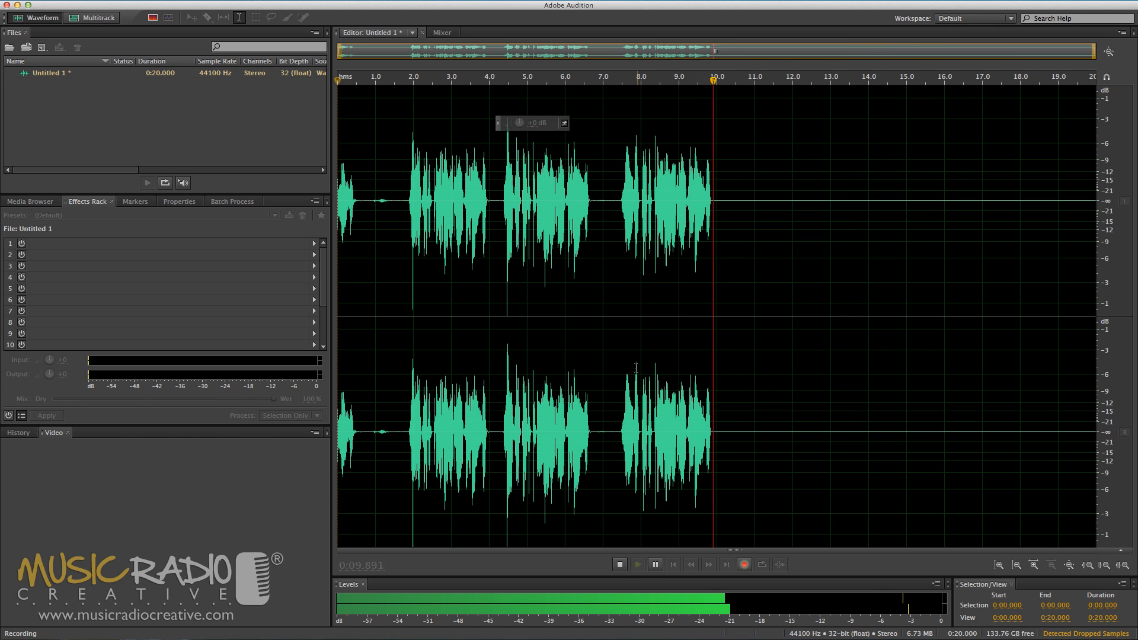
left_click(618, 565)
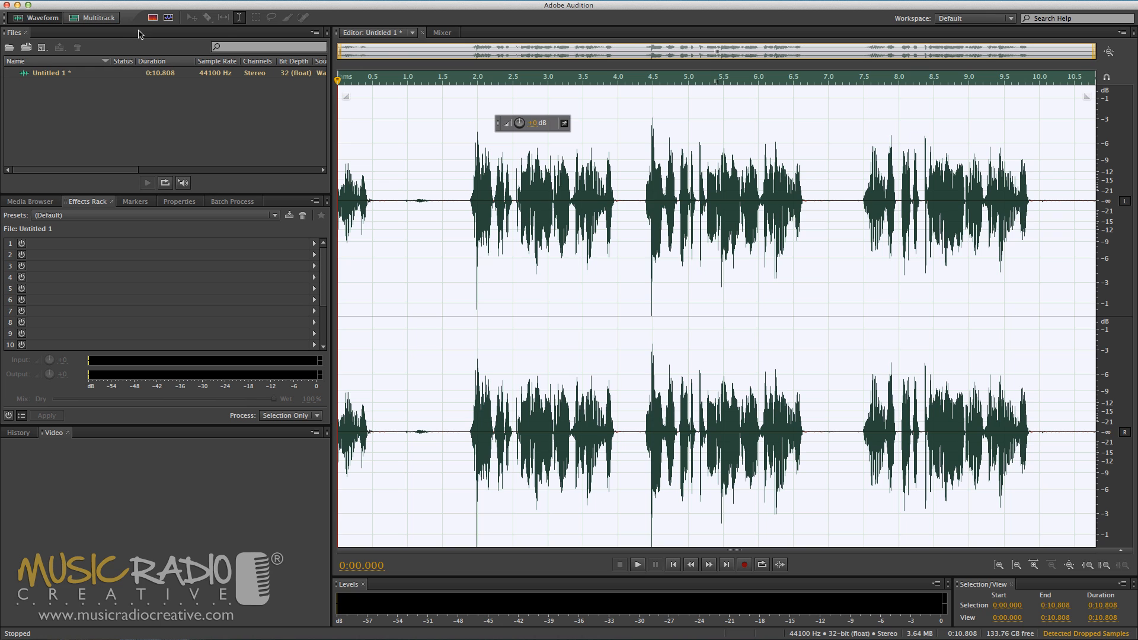
Move the recording into a multitrack session and copy the first phrase onto Tracks 1–3
left_click(97, 18)
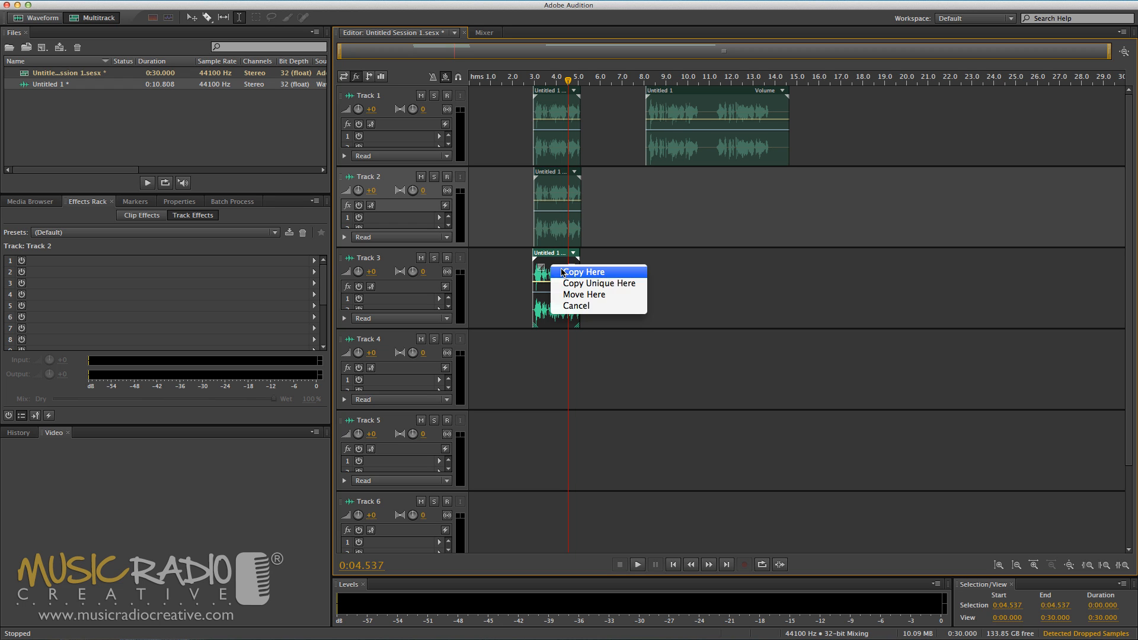
left_click(582, 271)
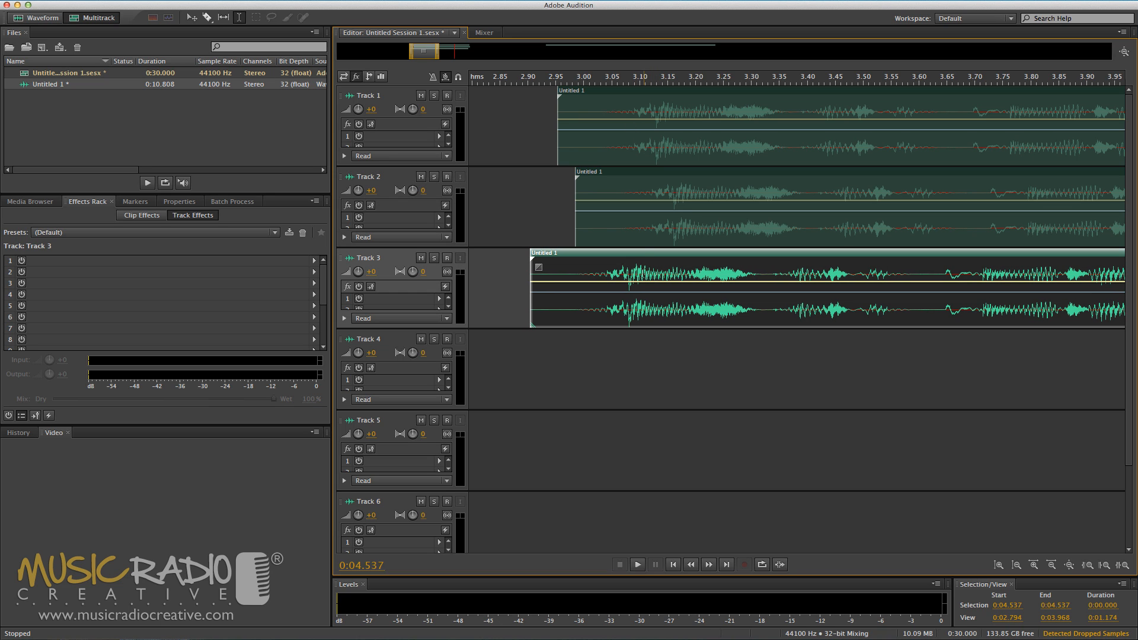
mouse_move(629, 215)
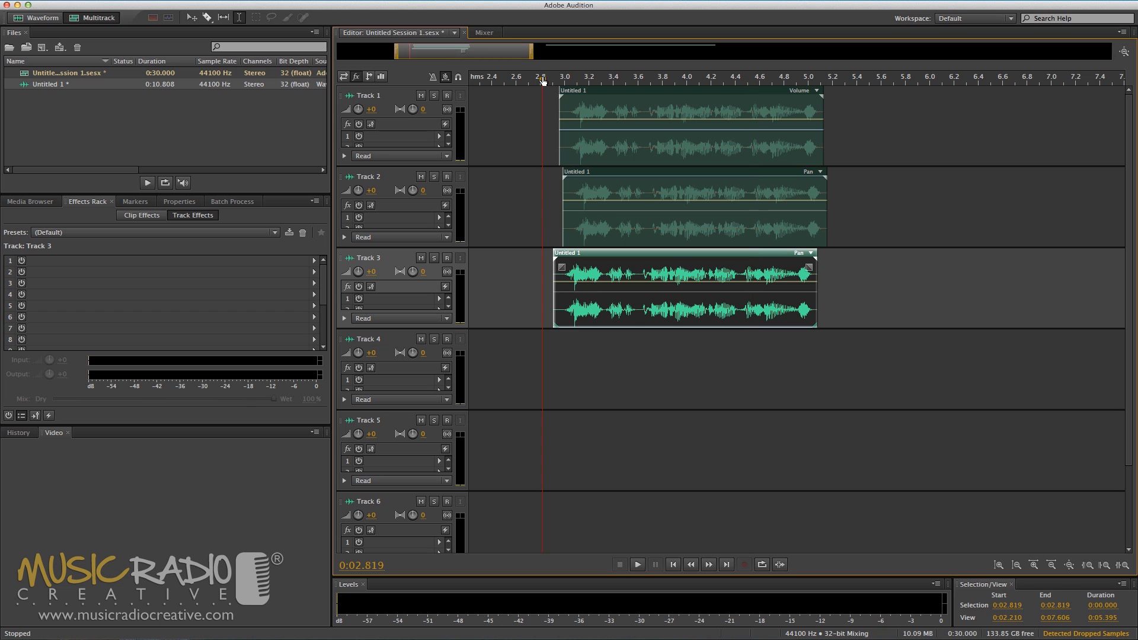
Arrange the second phrase's Untitled 1 copies on Tracks 1–3 to start near 7.8 seconds
left_click(637, 563)
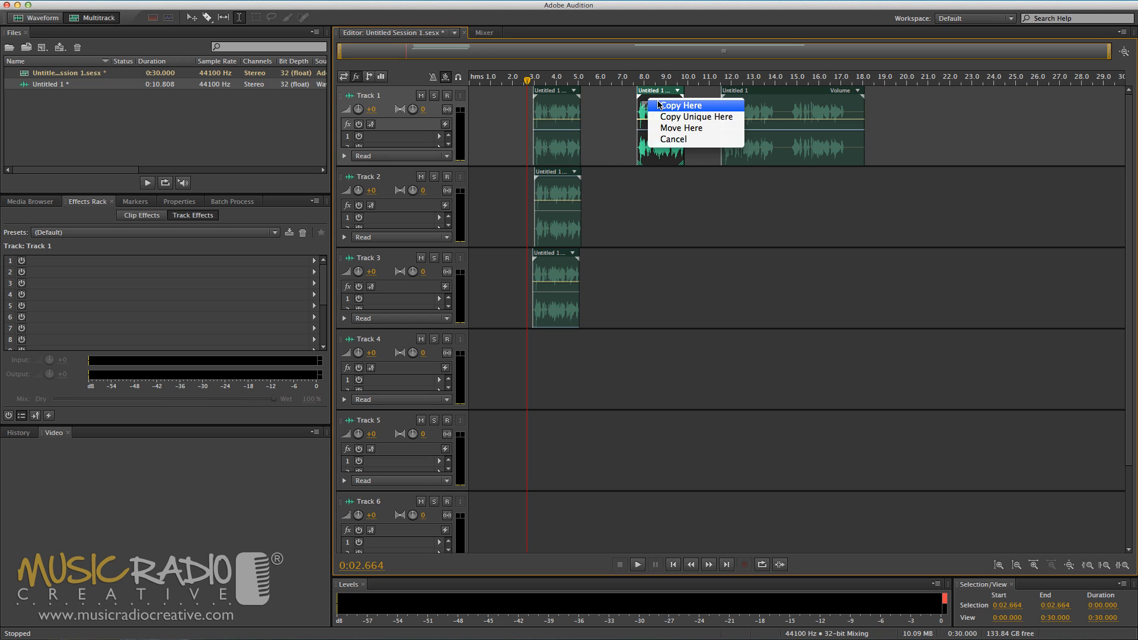
left_click(678, 106)
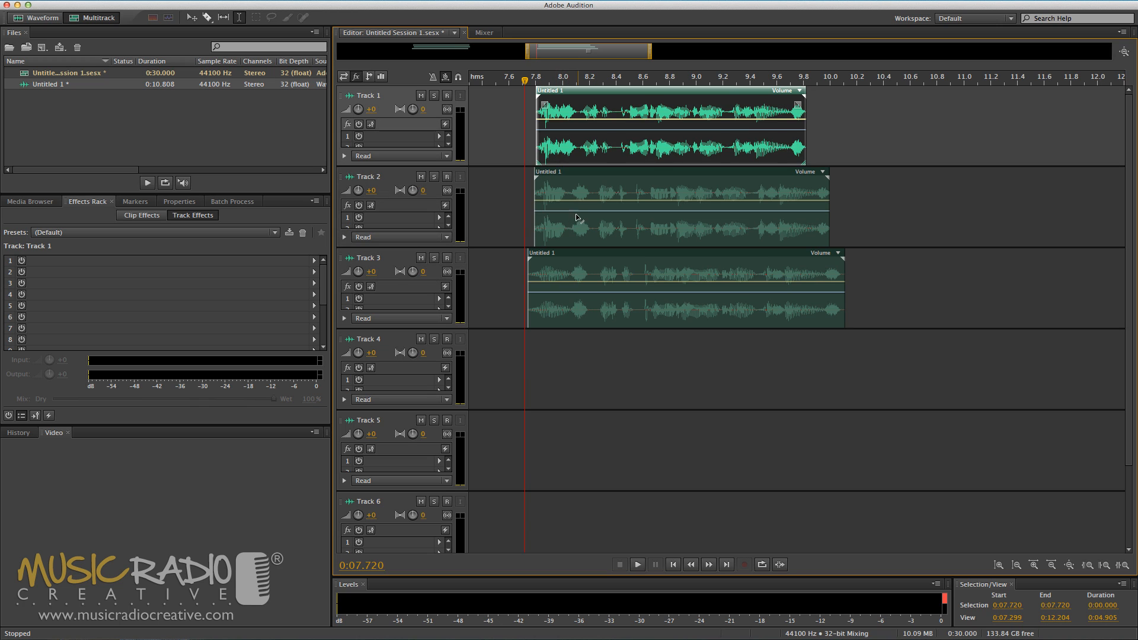
Speech-align the takes to Track 2's clip onto new tracks, then play back the result
right_click(653, 192)
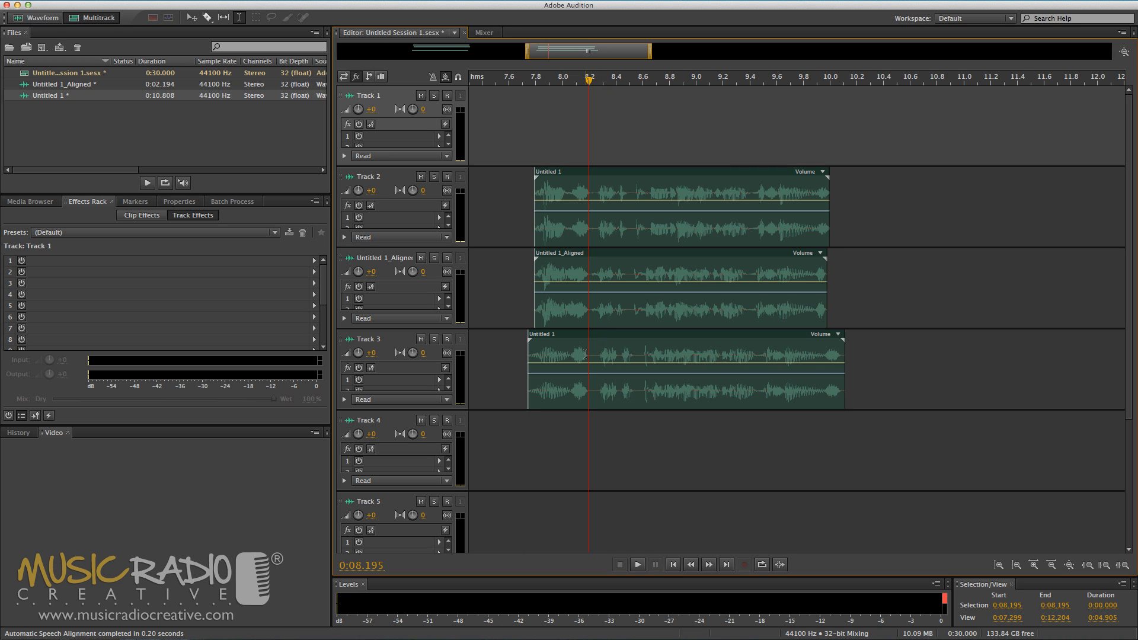
left_click(654, 287)
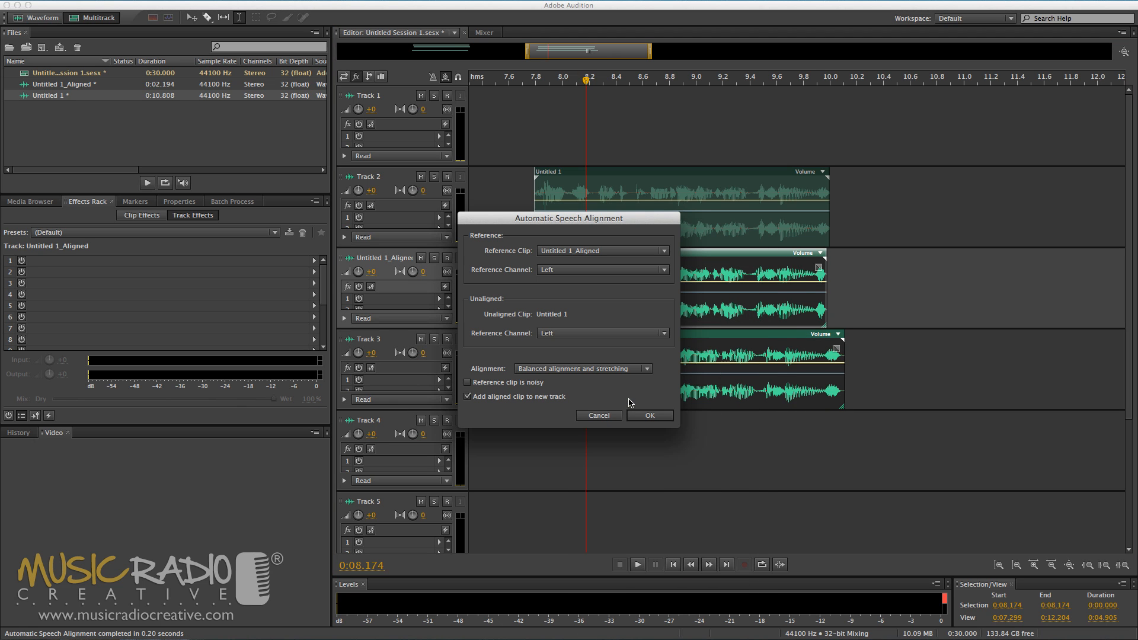
left_click(648, 414)
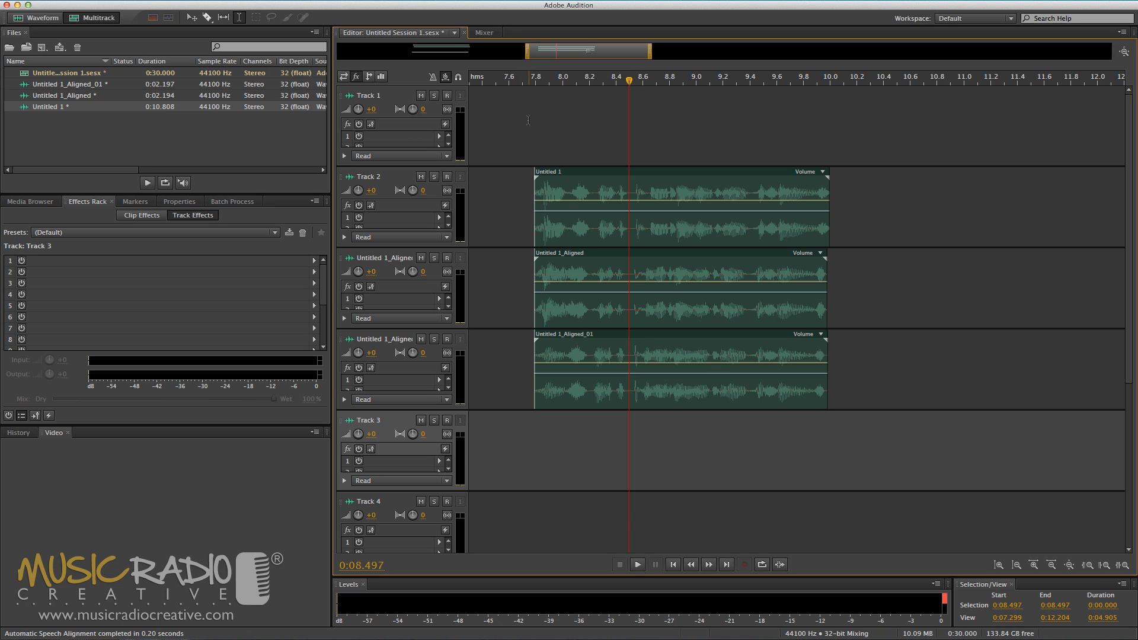
left_click(636, 565)
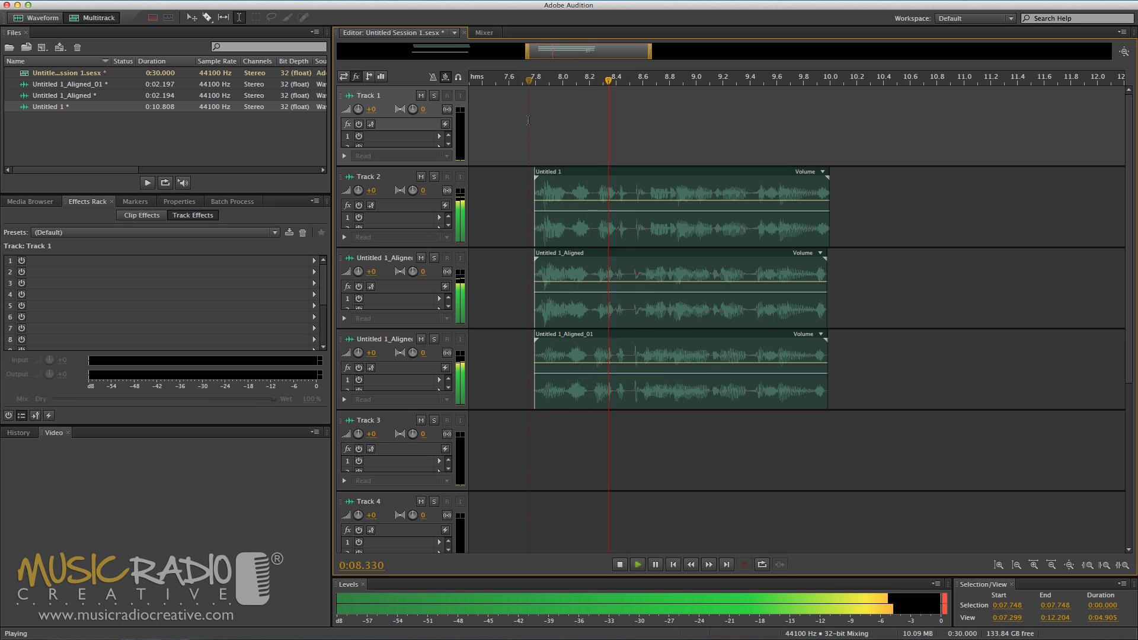
left_click(618, 564)
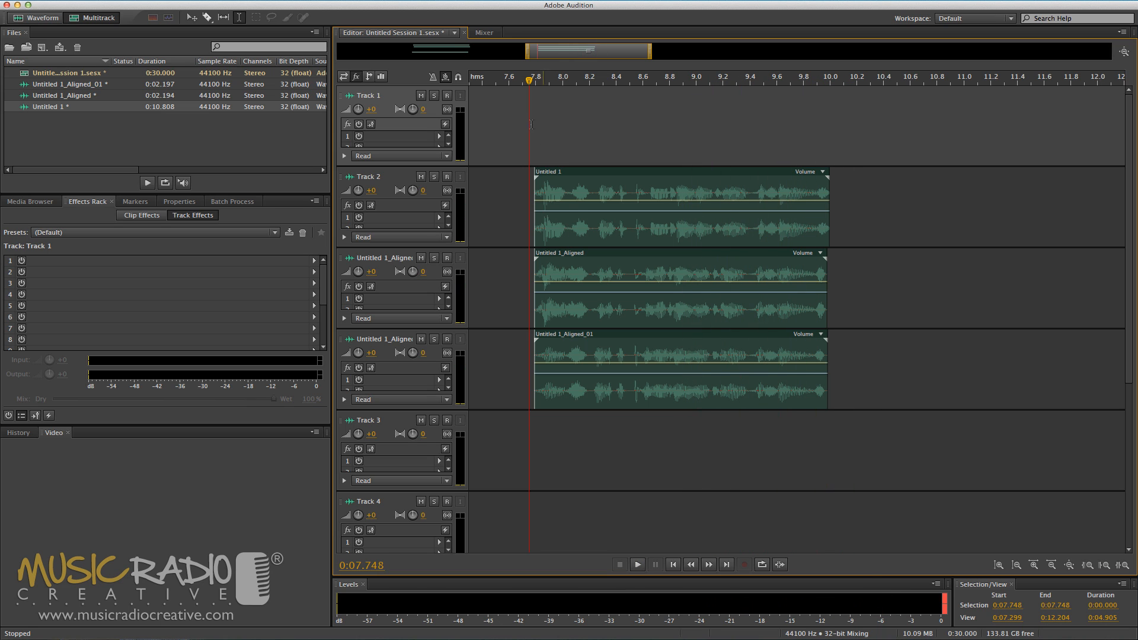